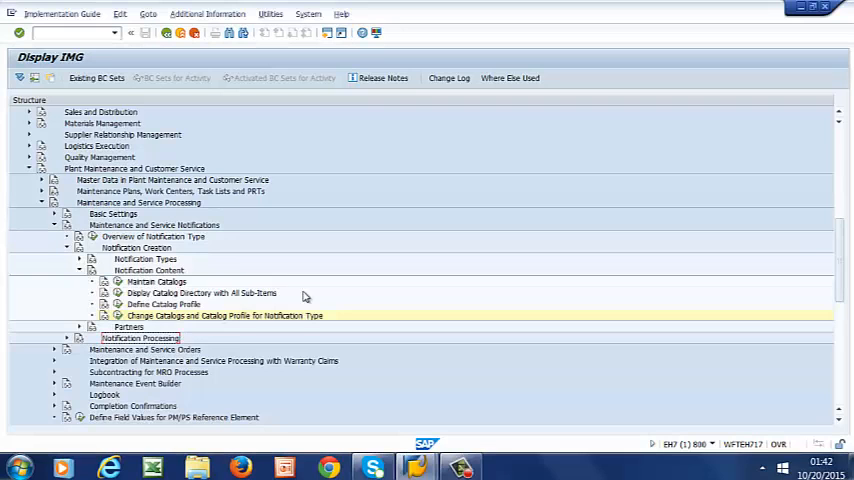
pyautogui.moveTo(120, 324)
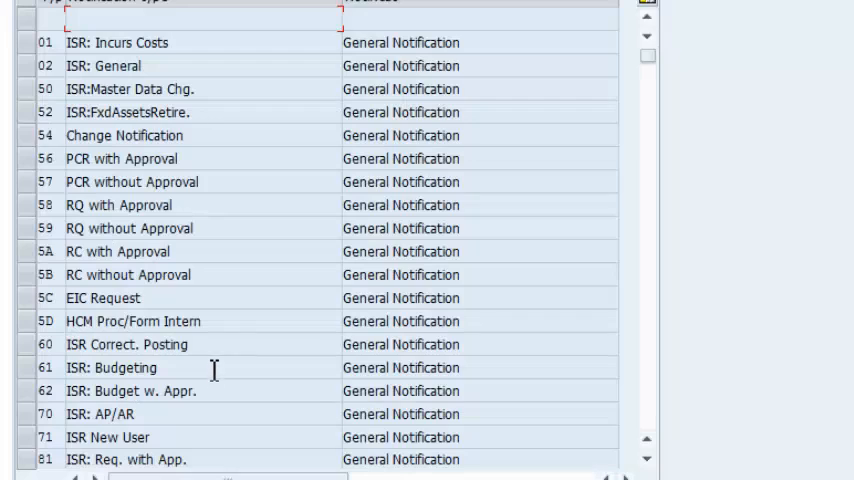
pyautogui.moveTo(118, 294)
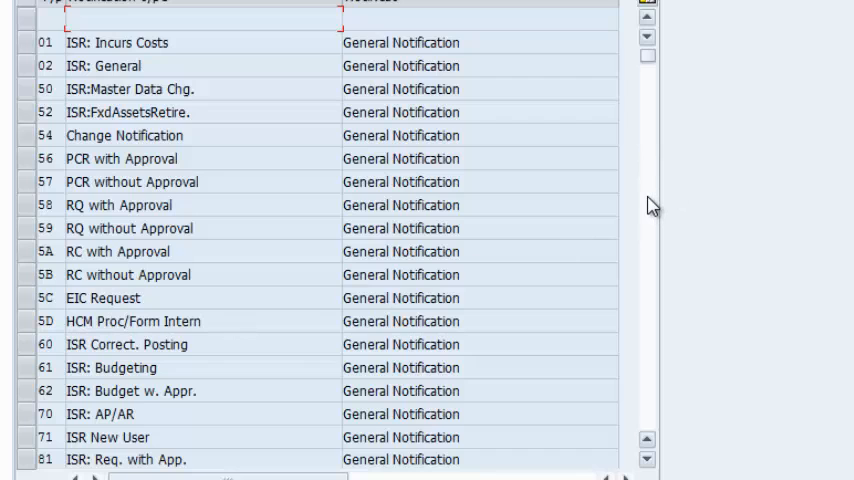
pyautogui.scroll(-3)
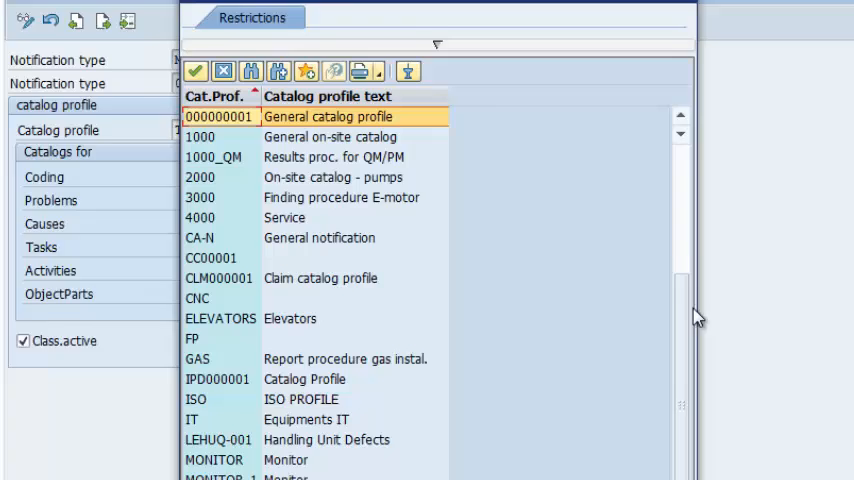
# - Choose TEST CATALOG from the search help as the M2 notification type's catalog profile
pyautogui.scroll(-3)
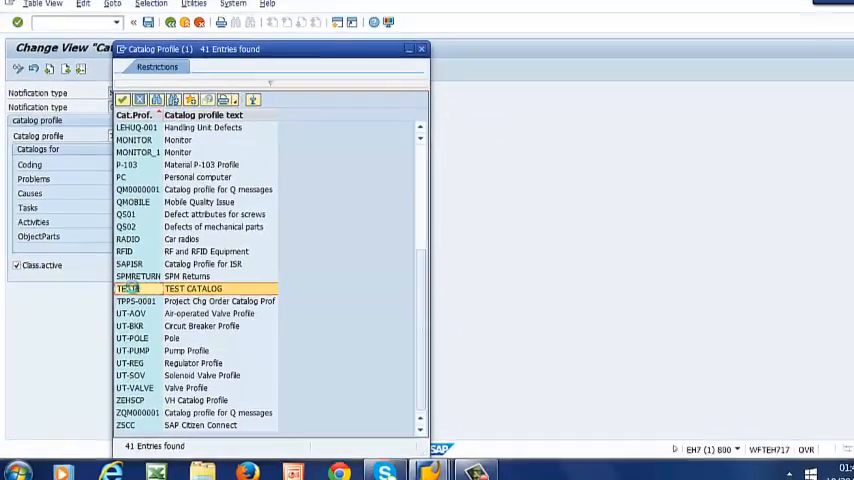
pyautogui.doubleClick(128, 288)
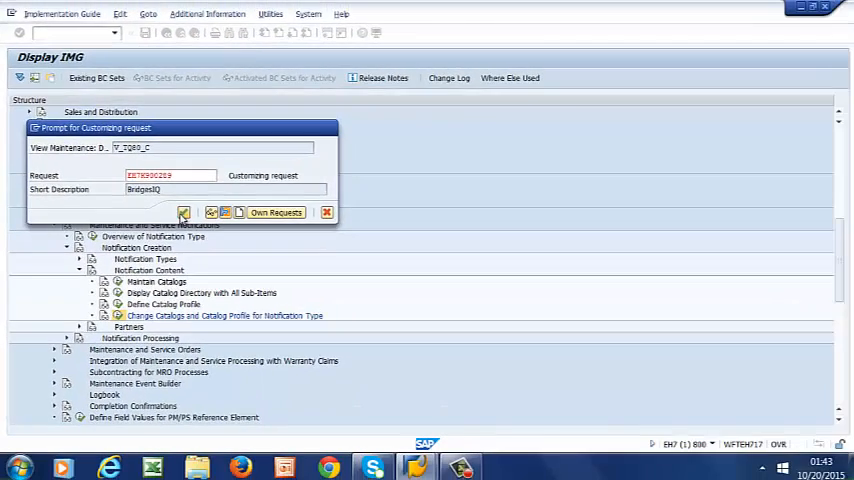
# - Confirm the proposed customizing request so the TEST CATALOG assignment is saved
pyautogui.click(184, 212)
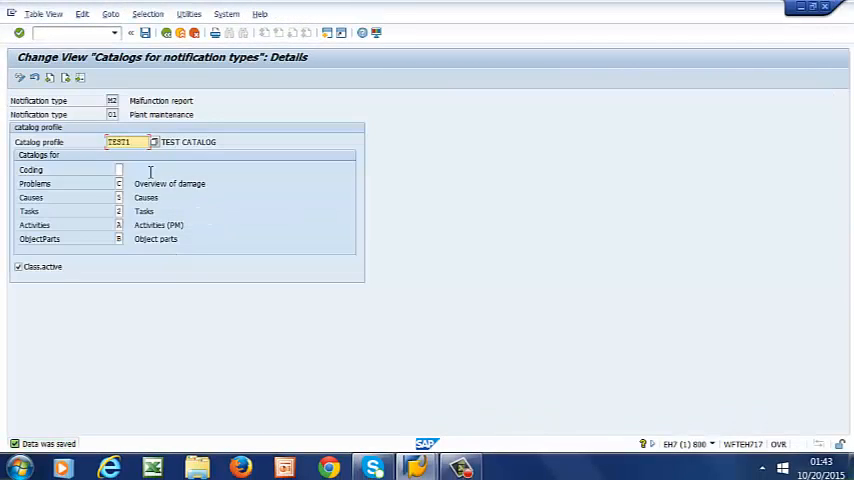